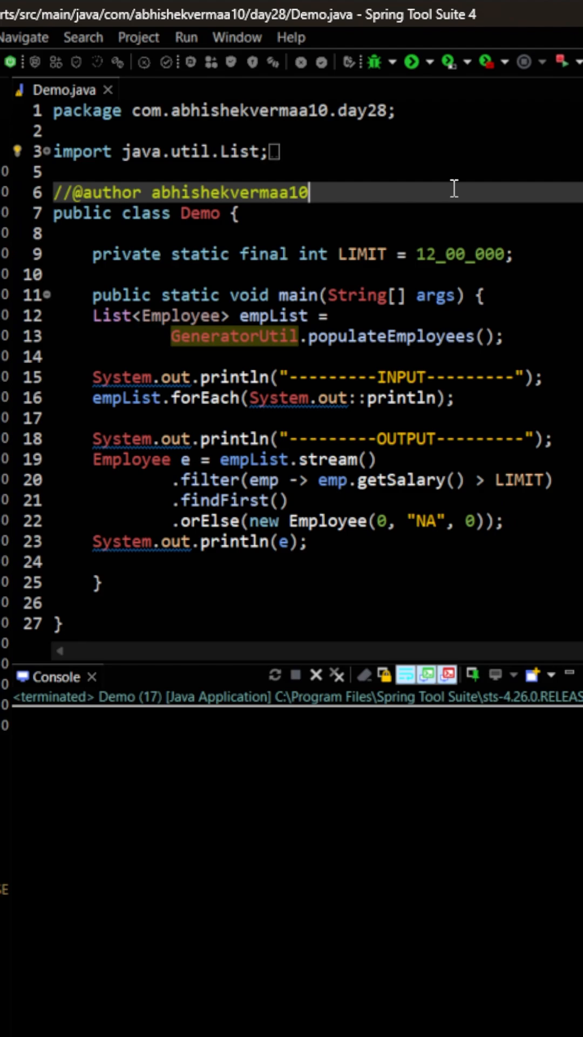
mouse_move(472, 451)
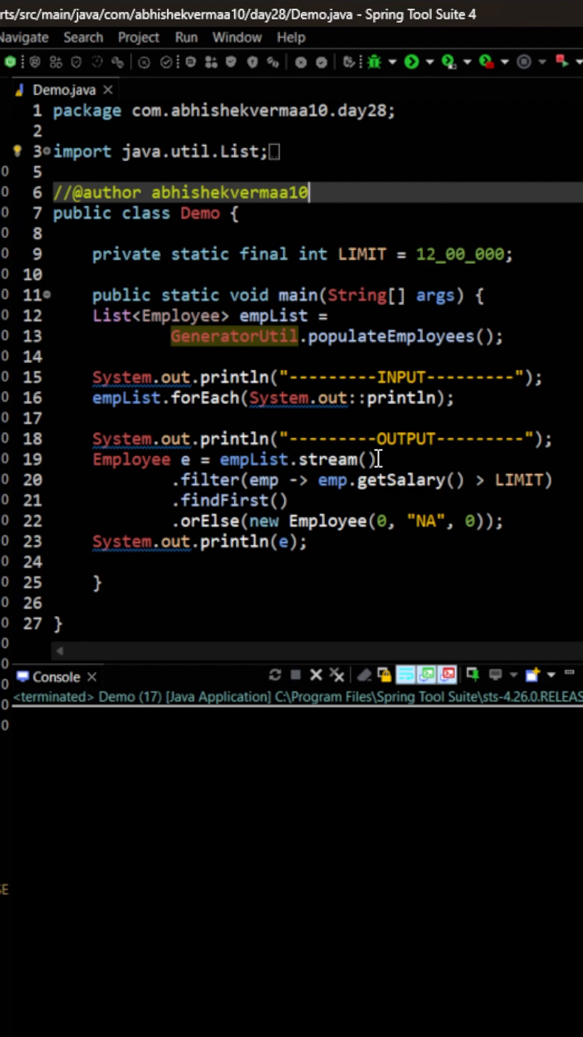
mouse_move(393, 457)
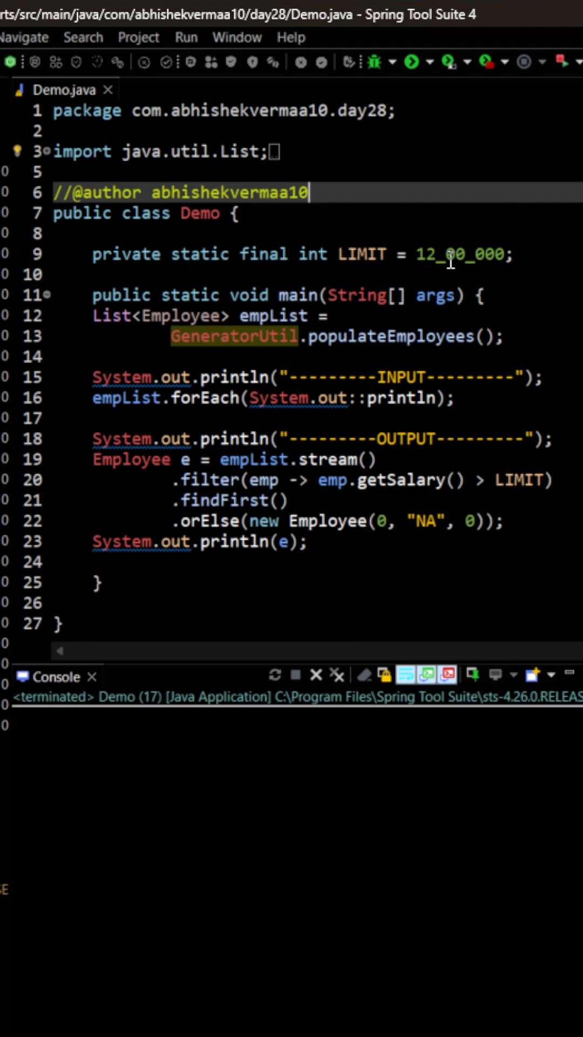
mouse_move(394, 521)
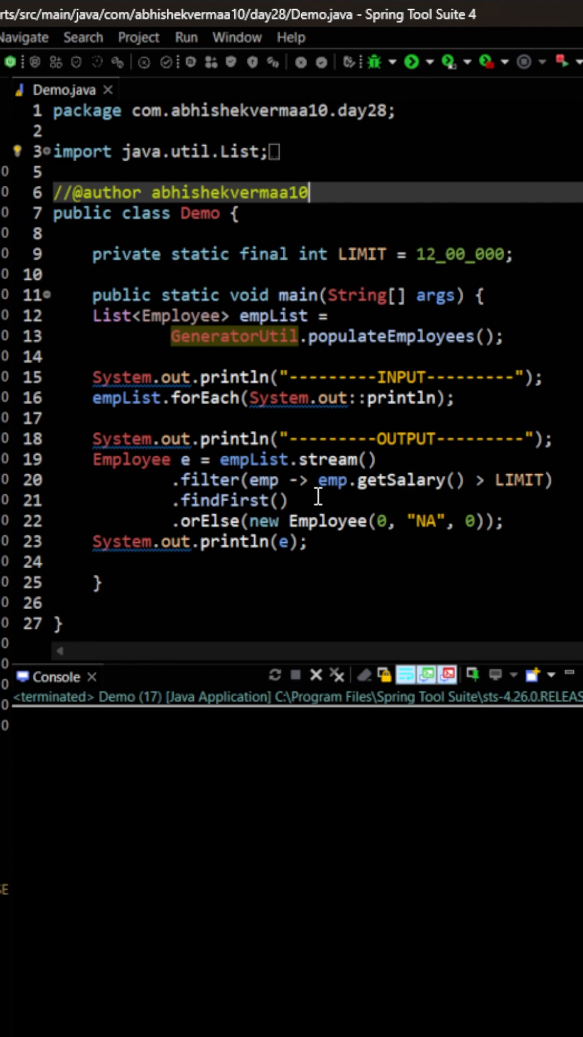
mouse_move(363, 561)
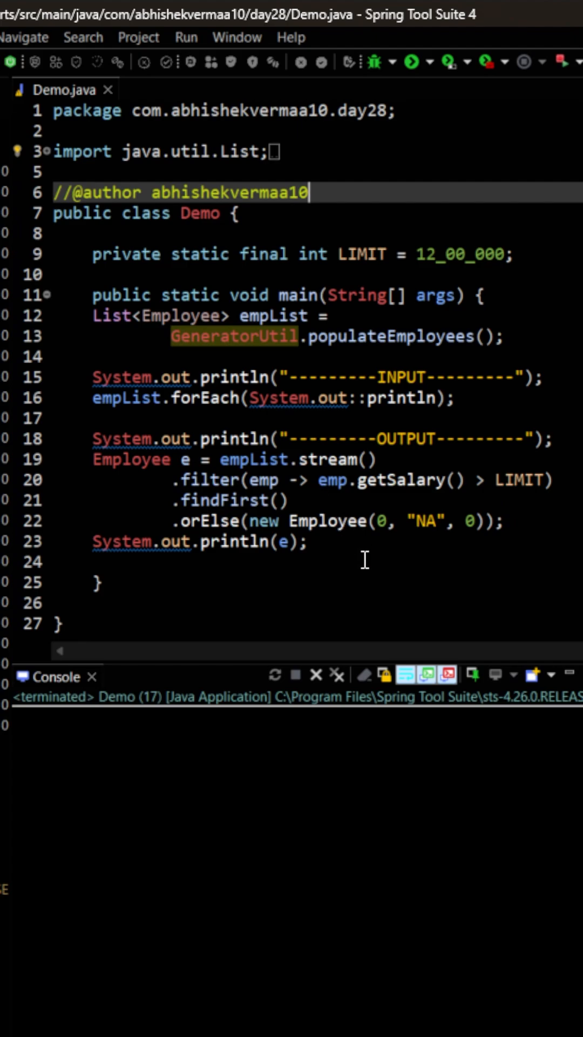
mouse_move(386, 52)
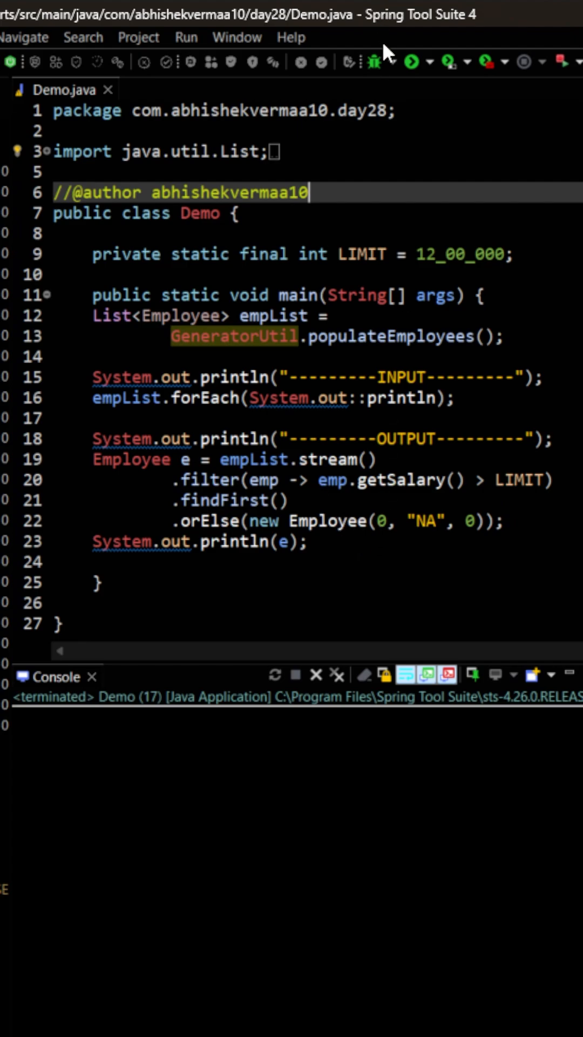
Run Demo, listing six employees and returning Priyanka above the 12_00_000 limit.
left_click(413, 61)
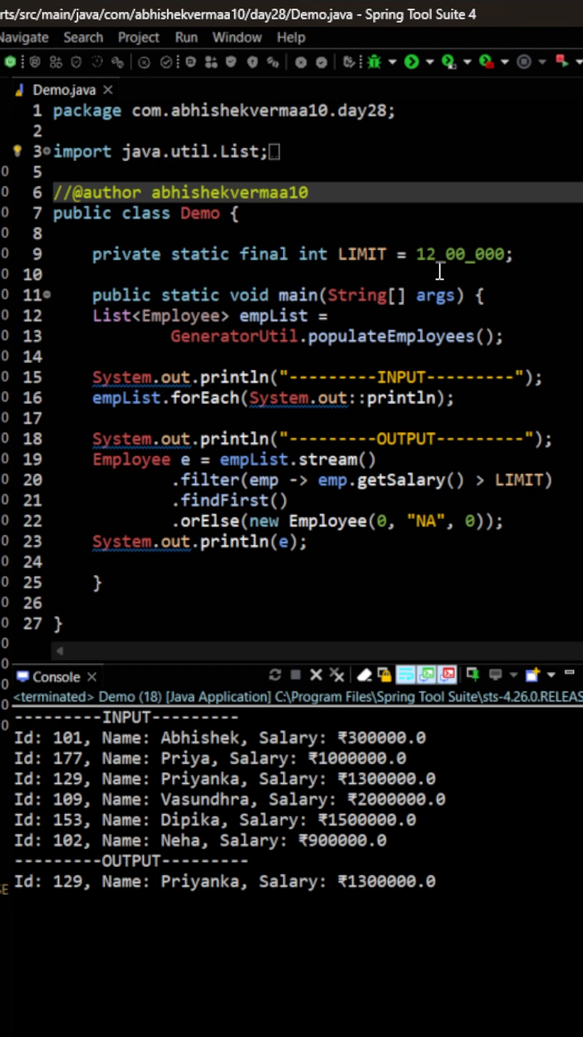
Change LIMIT from 12_00_000 to 24_00_000 and rerun Demo to get the Id 0, NA fallback.
double_click(427, 253)
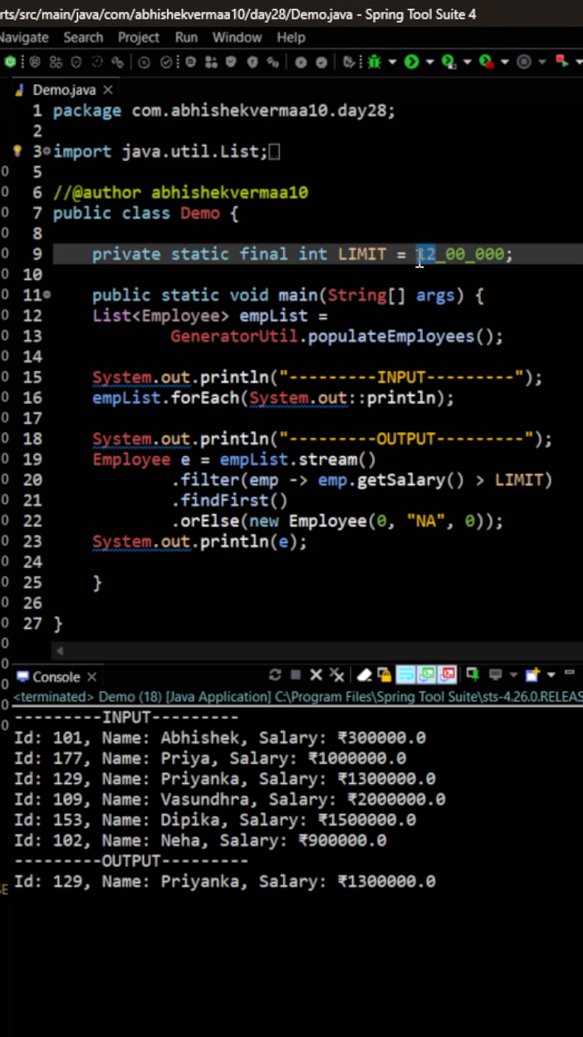
type("24")
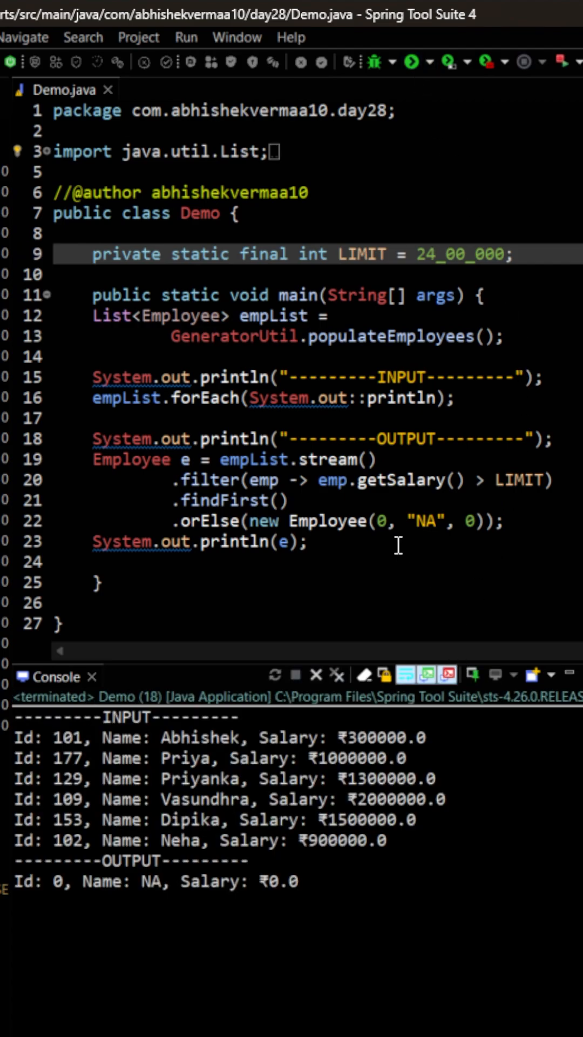
left_click(435, 254)
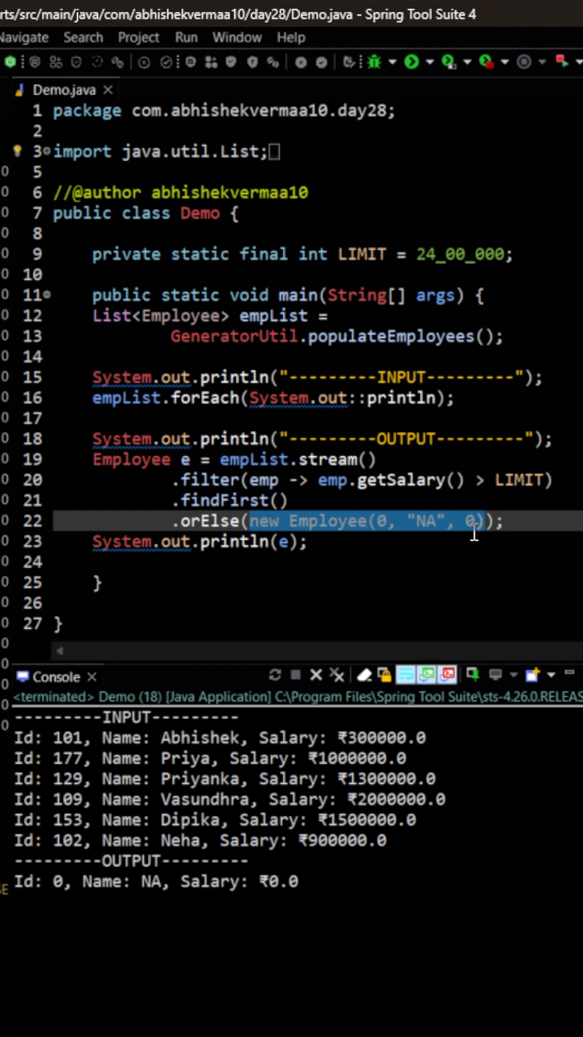
Delete the new Employee default and change orElse to orElseGet.
key("Delete")
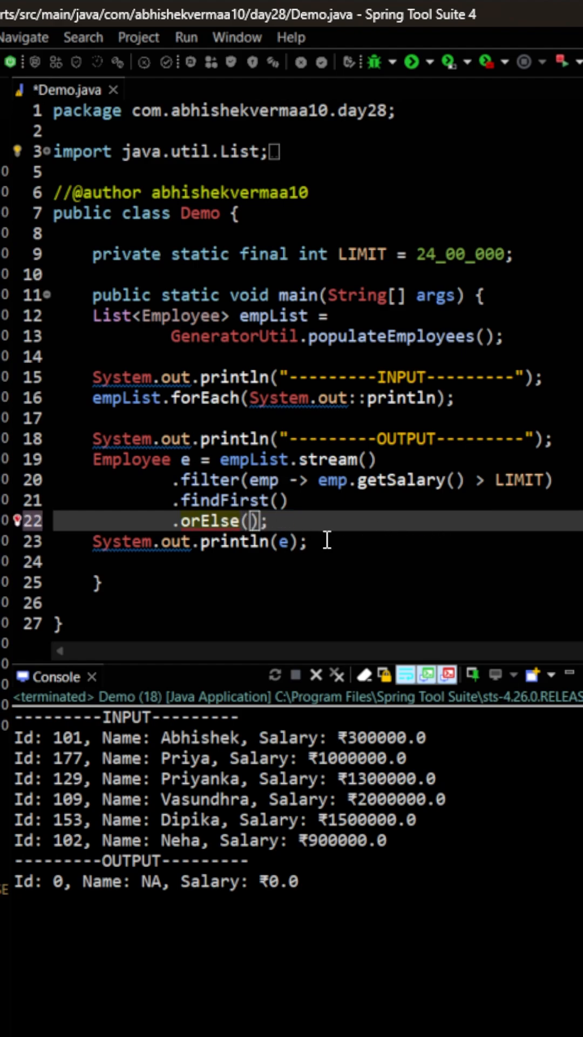
type("Get")
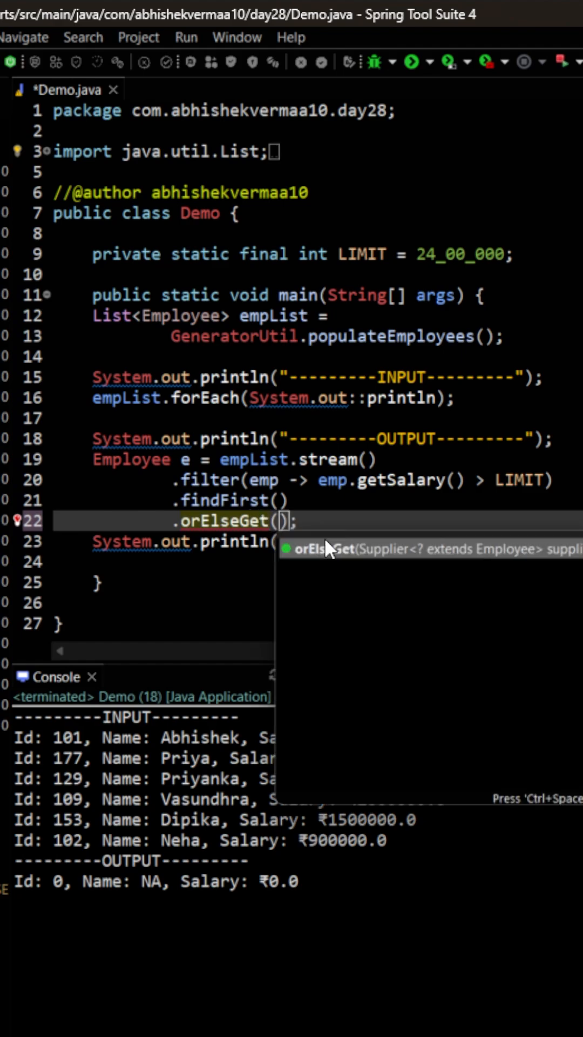
mouse_move(291, 519)
type("() -> ")
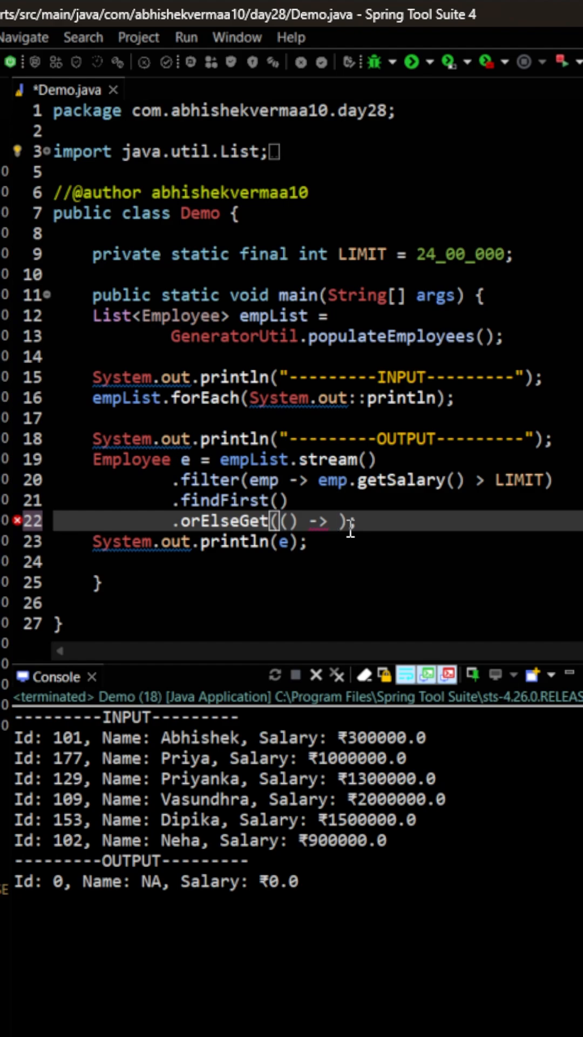
Make the orElseGet lambda call GeneratorUtil.populateEmployee and save.
type("GeneratorUtil.")
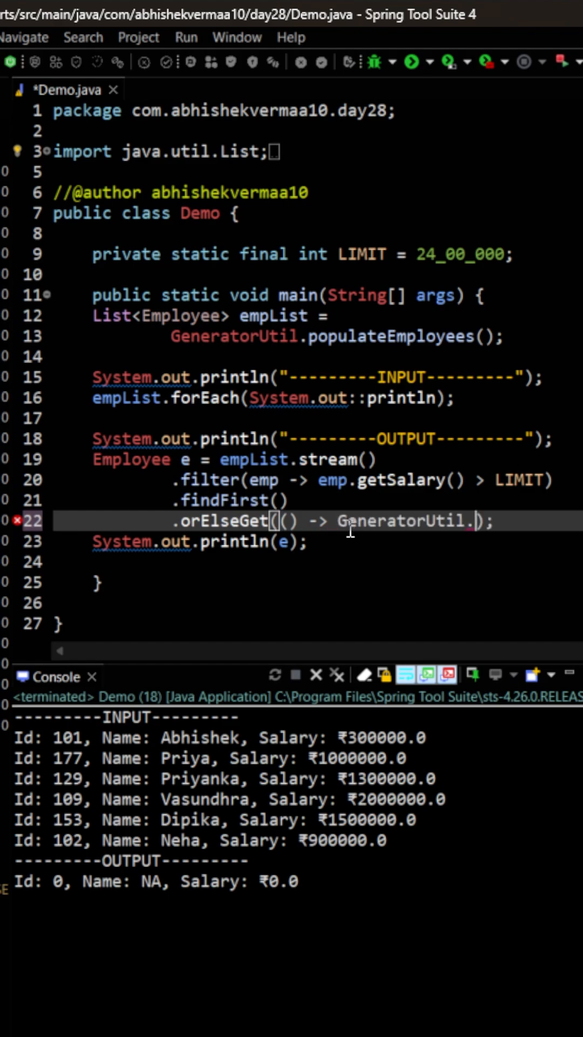
type("populateEmp")
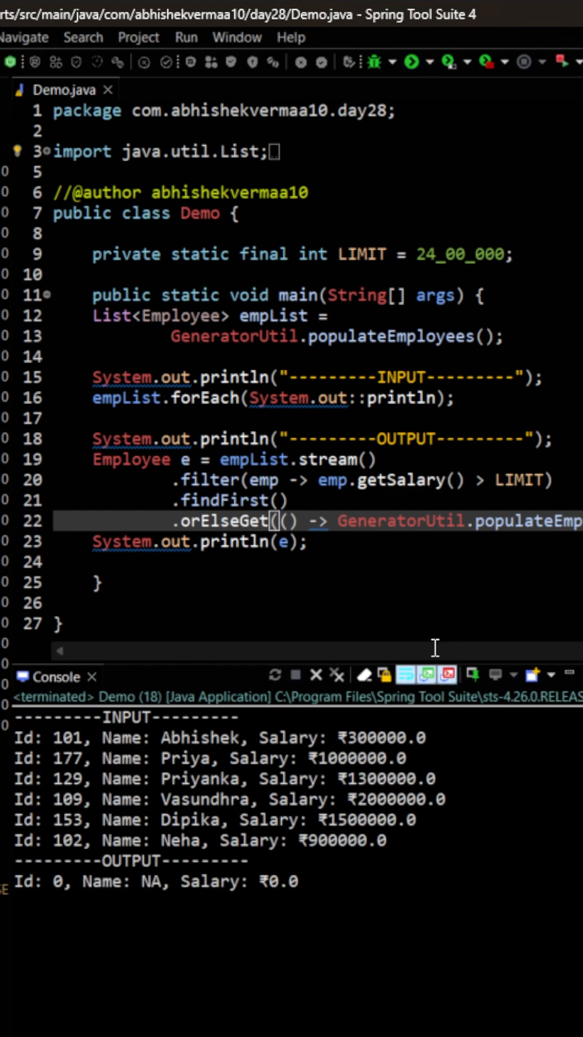
mouse_move(476, 548)
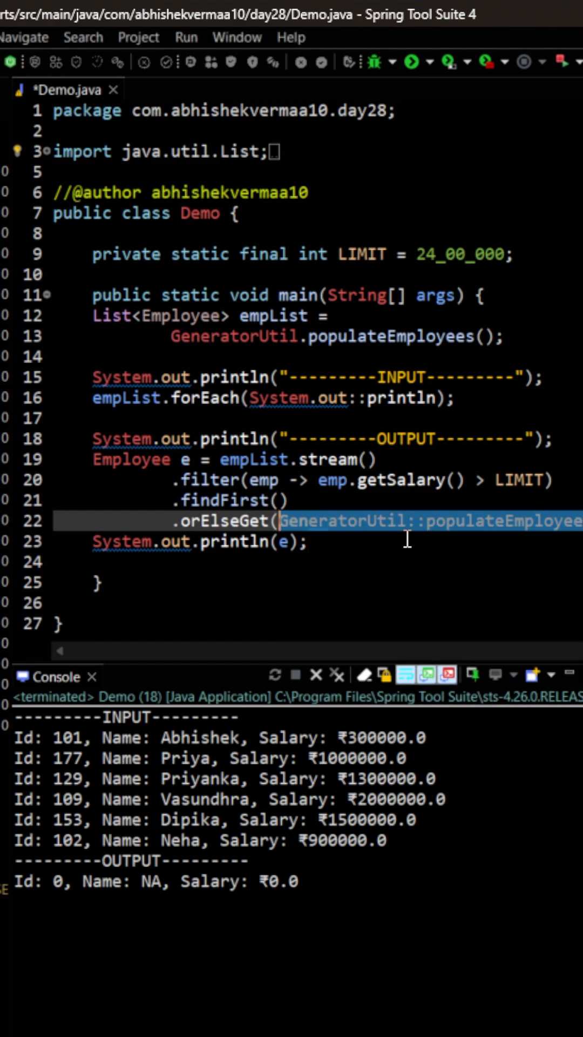
Save the GeneratorUtil::populateEmployee method reference and click in the lower panel.
key("ctrl+s")
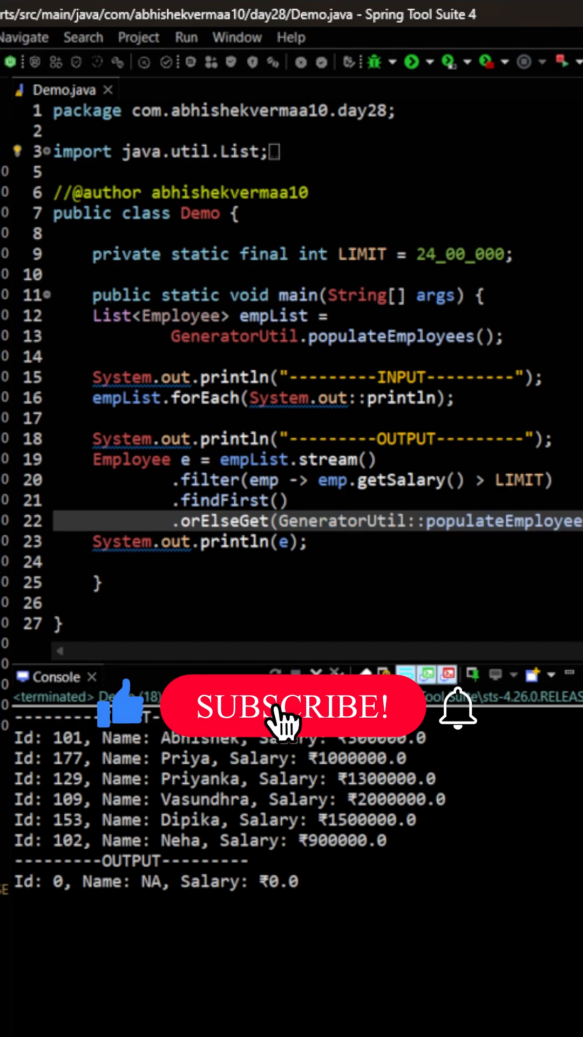
left_click(292, 706)
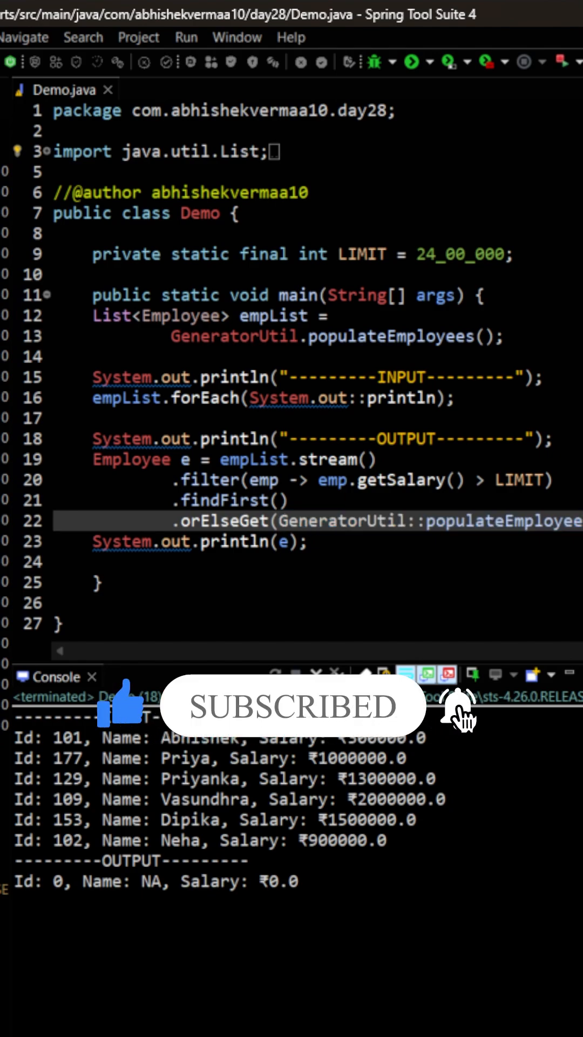